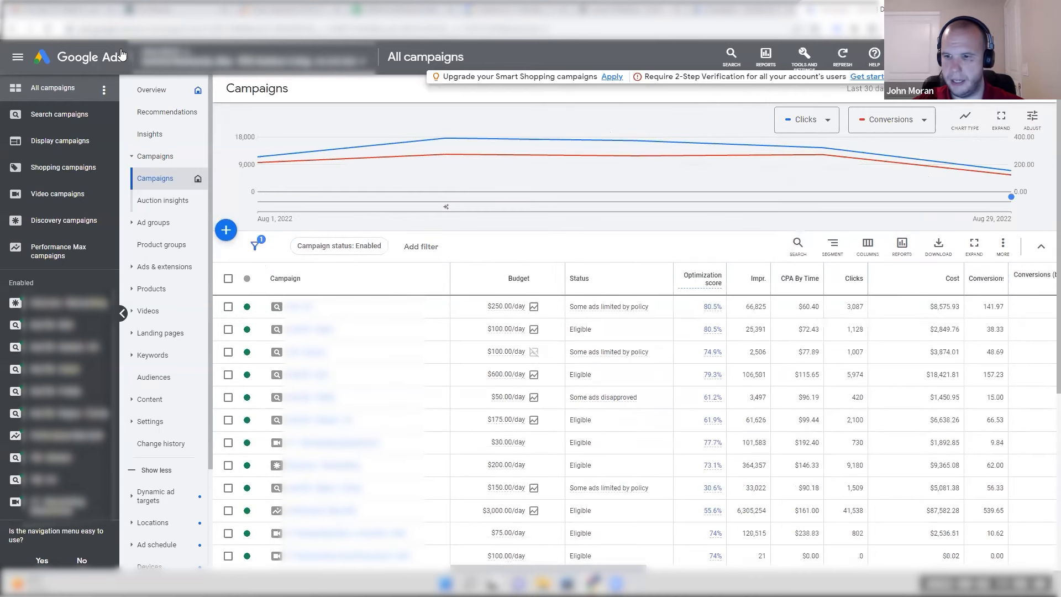
- Scroll down the enabled campaigns overview to reach the Cost column for a descending sort
scroll("down", 3)
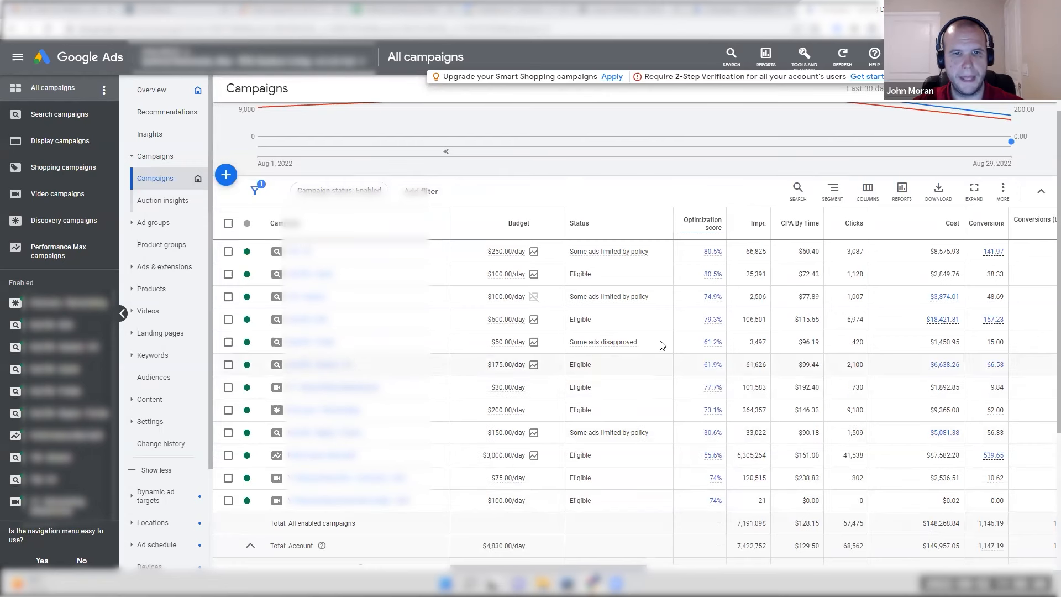
mouse_move(629, 189)
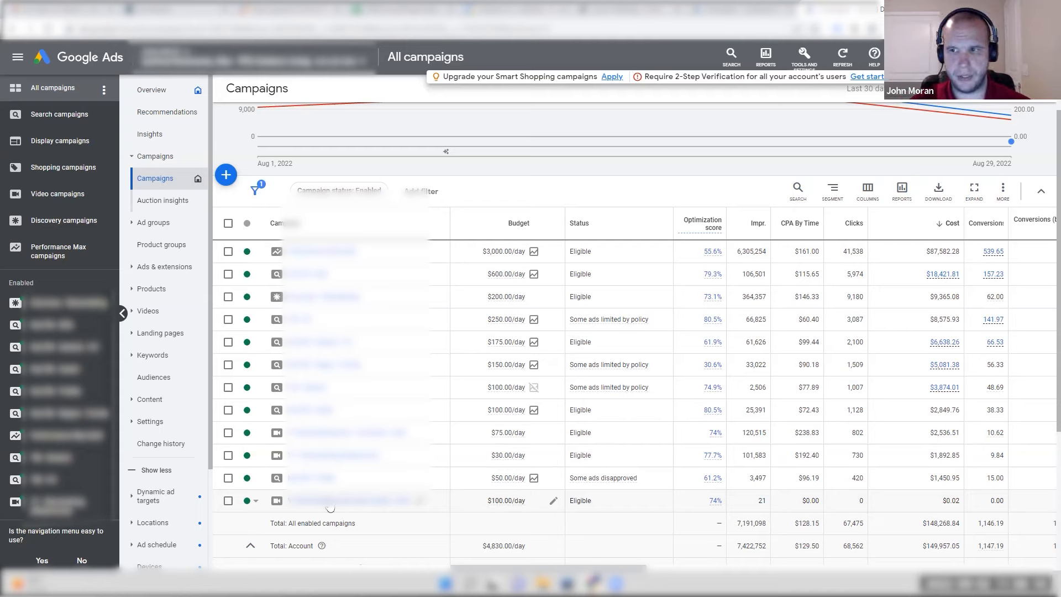
- Segment the campaigns table by Conversions > Conversion action to show Quality Lead rows
left_click(832, 190)
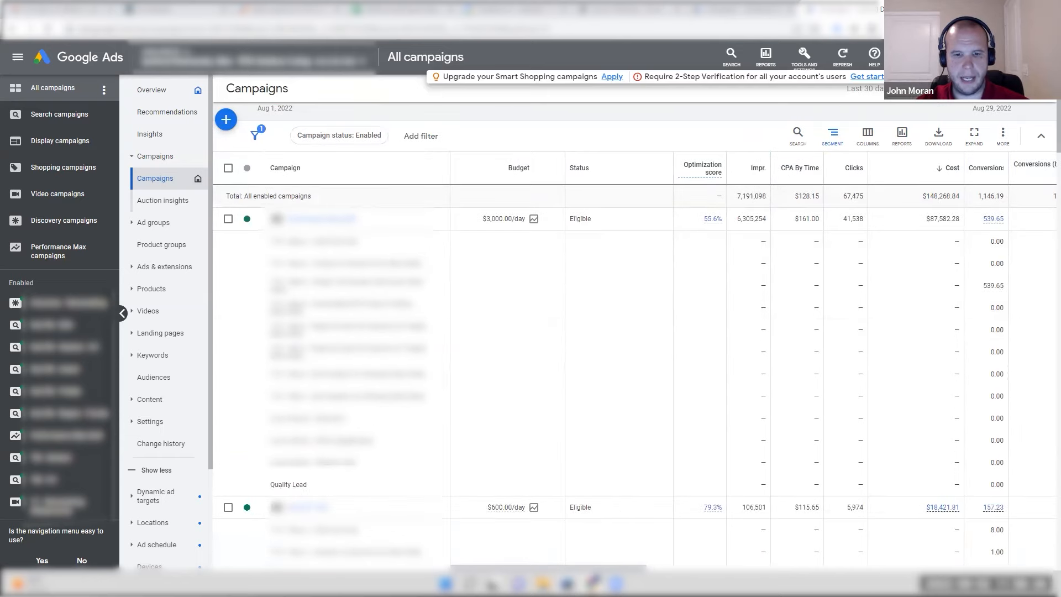
scroll("right", 3)
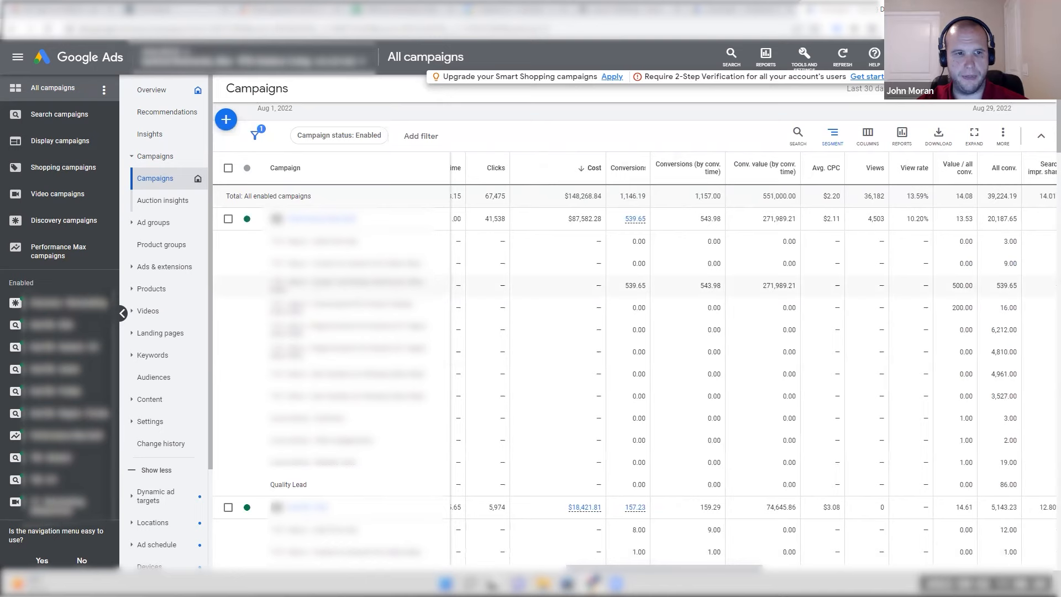
mouse_move(629, 294)
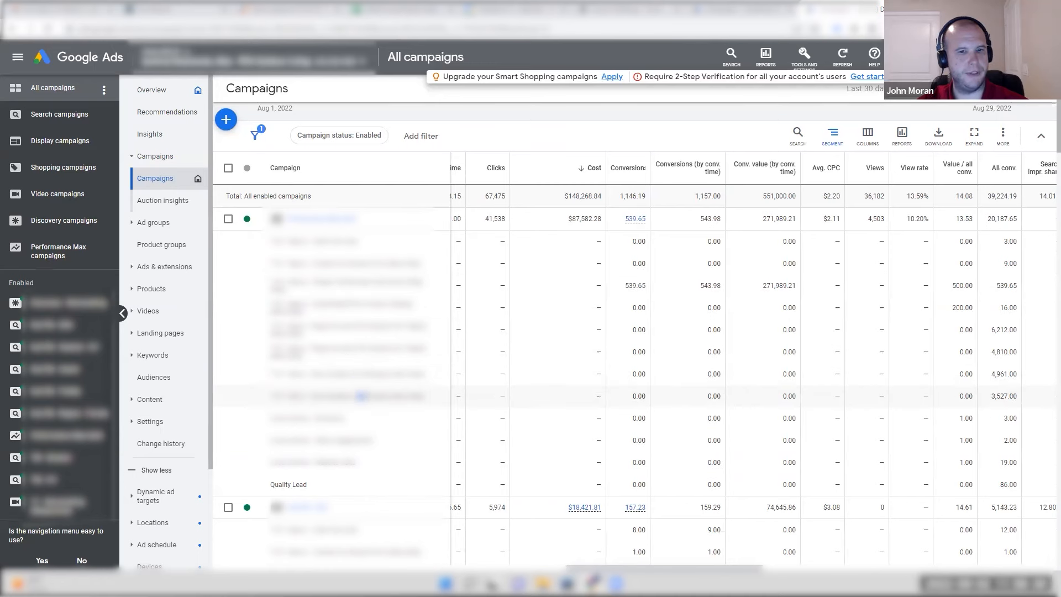
mouse_move(927, 385)
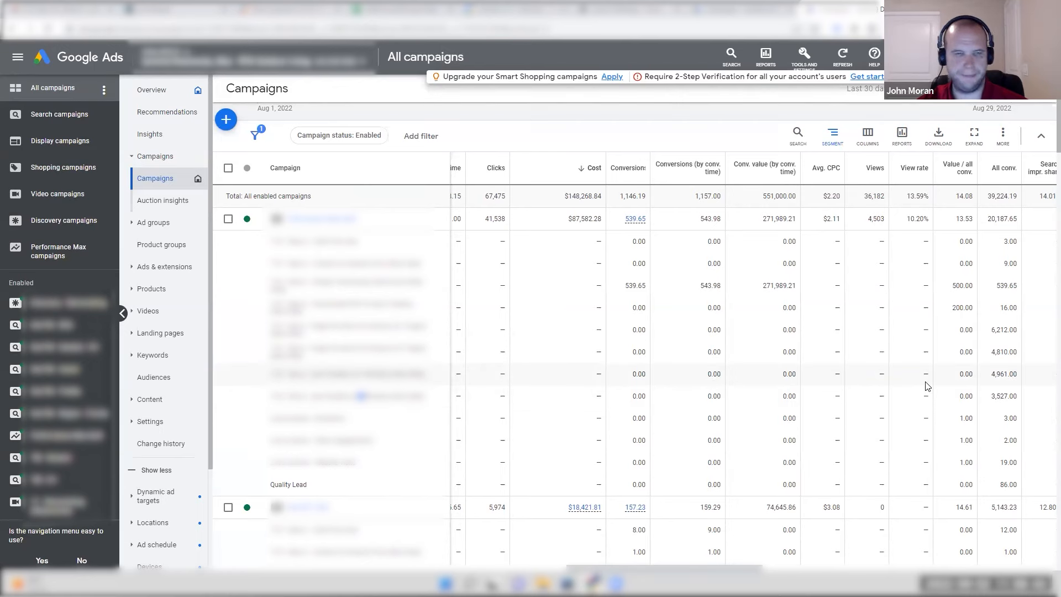
mouse_move(884, 373)
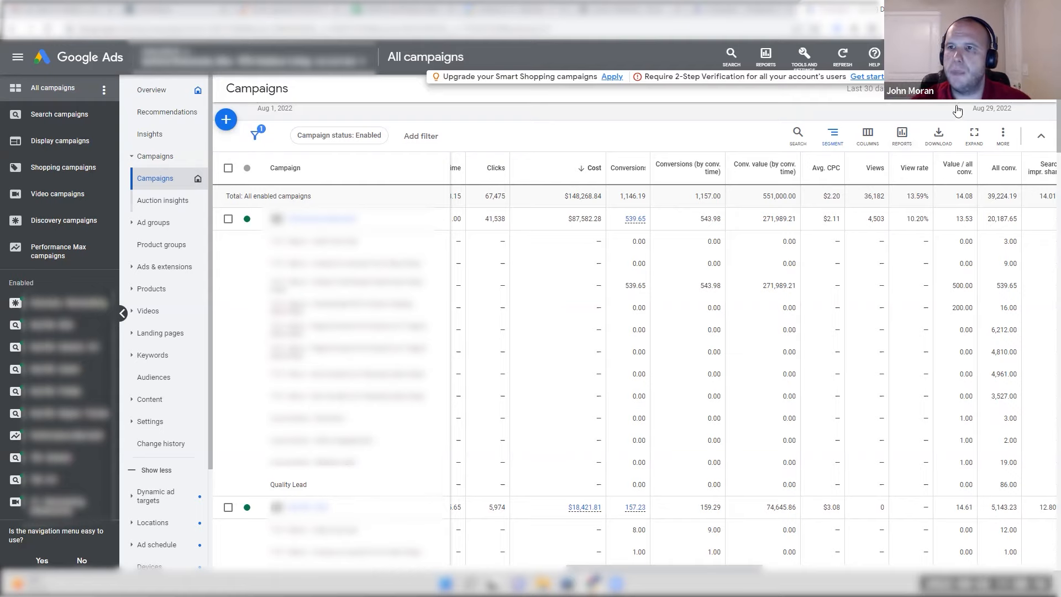
- Set the report date range to end Aug 22, 2022, and inspect the 425.45 conversions figure
left_click(988, 108)
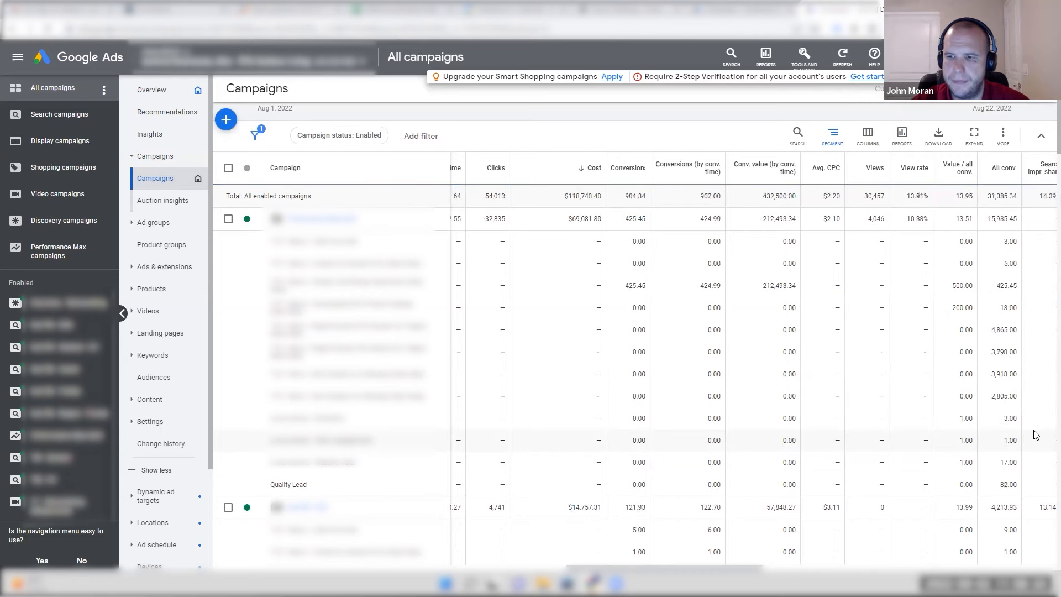
mouse_move(842, 307)
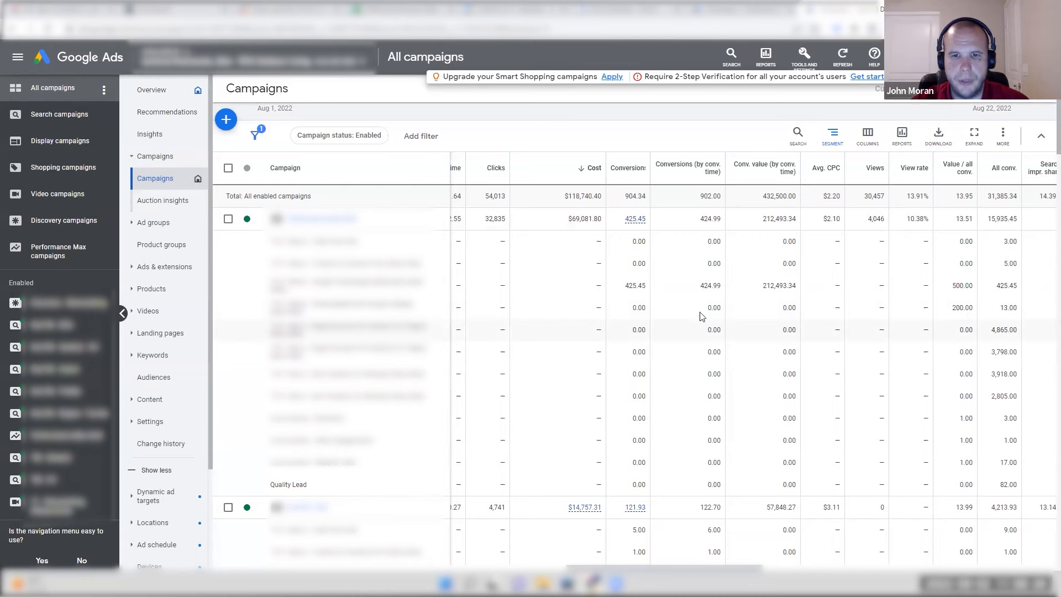
double_click(635, 285)
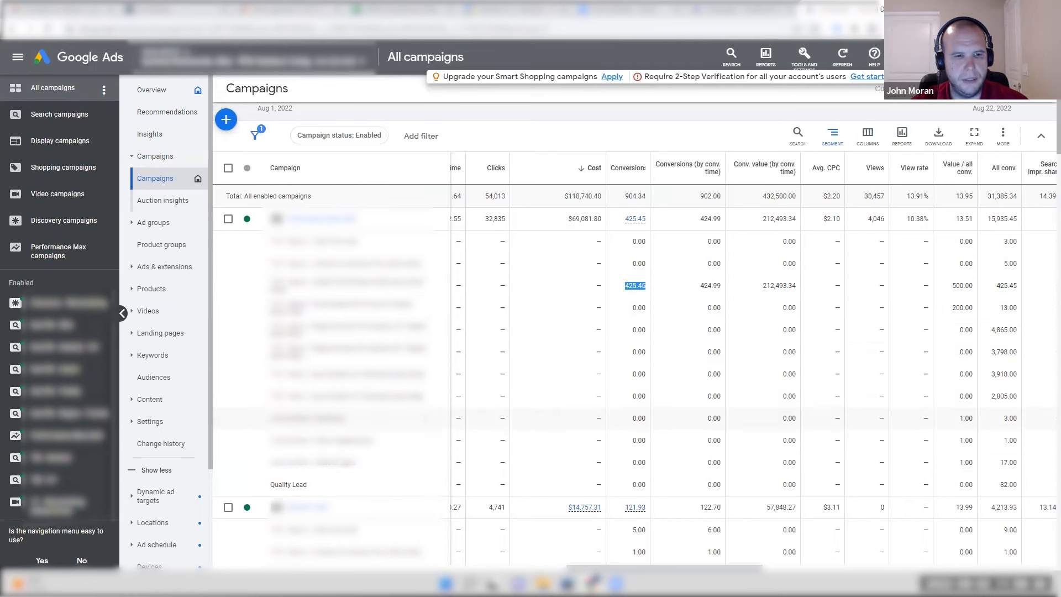
double_click(280, 484)
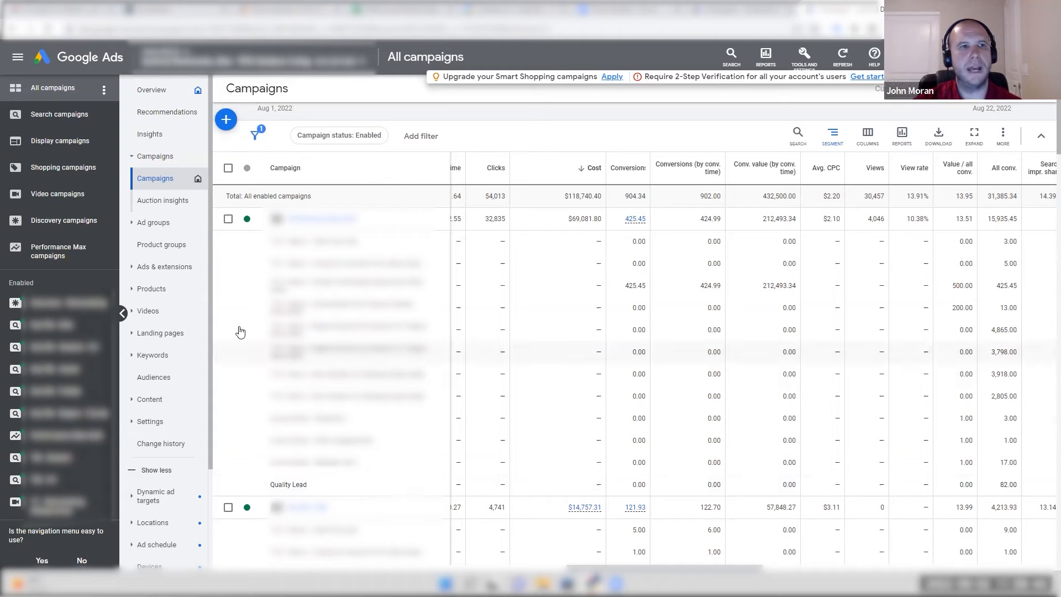
- Open the Tools and Settings menu from the top bar
left_click(804, 57)
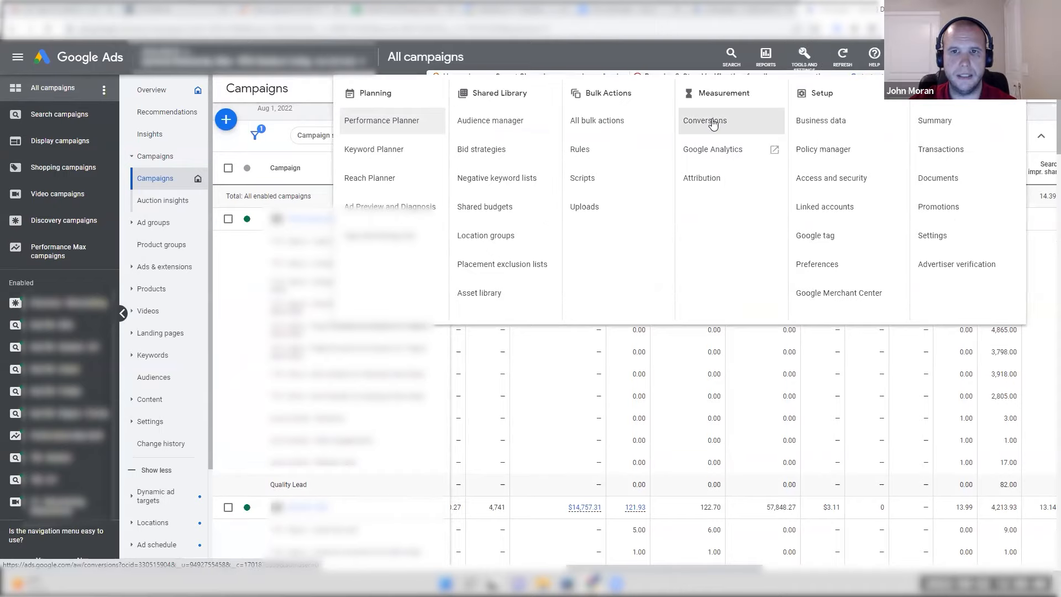
- Go to conversion Uploads and open the Aug 30, 2022 upload's 76 successful details
left_click(705, 120)
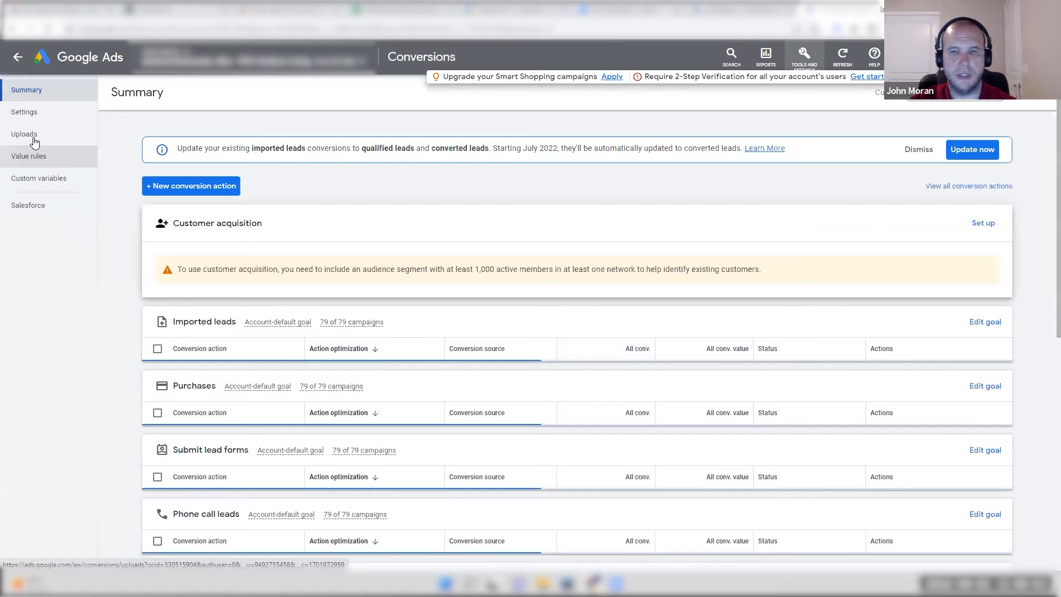
left_click(24, 134)
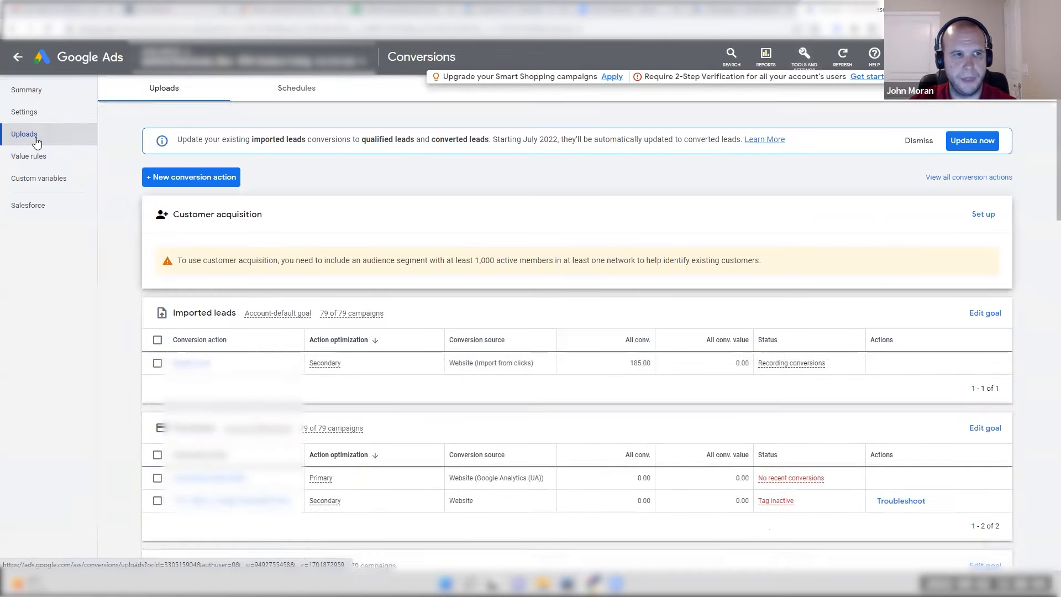
left_click(24, 134)
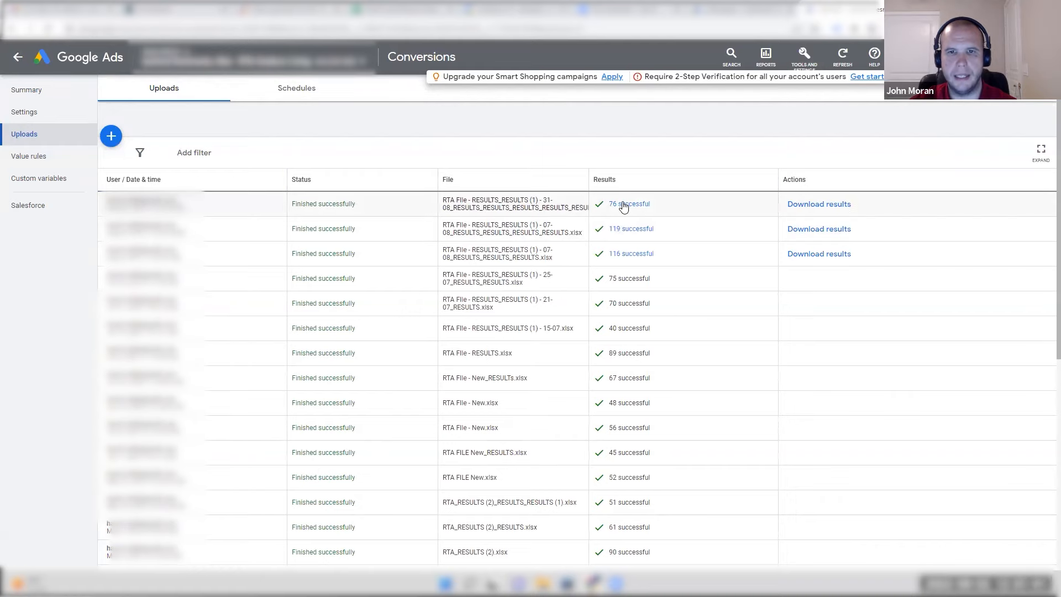
left_click(623, 204)
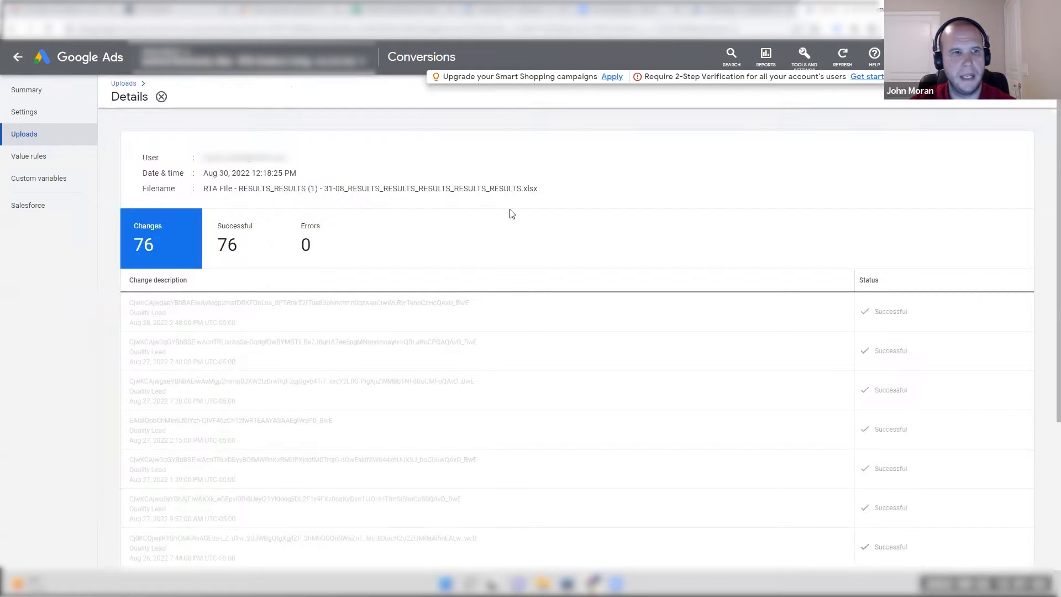
- Review the Quality Lead click IDs in the upload details, then return to the uploads list
left_click_drag(160, 303, 457, 302)
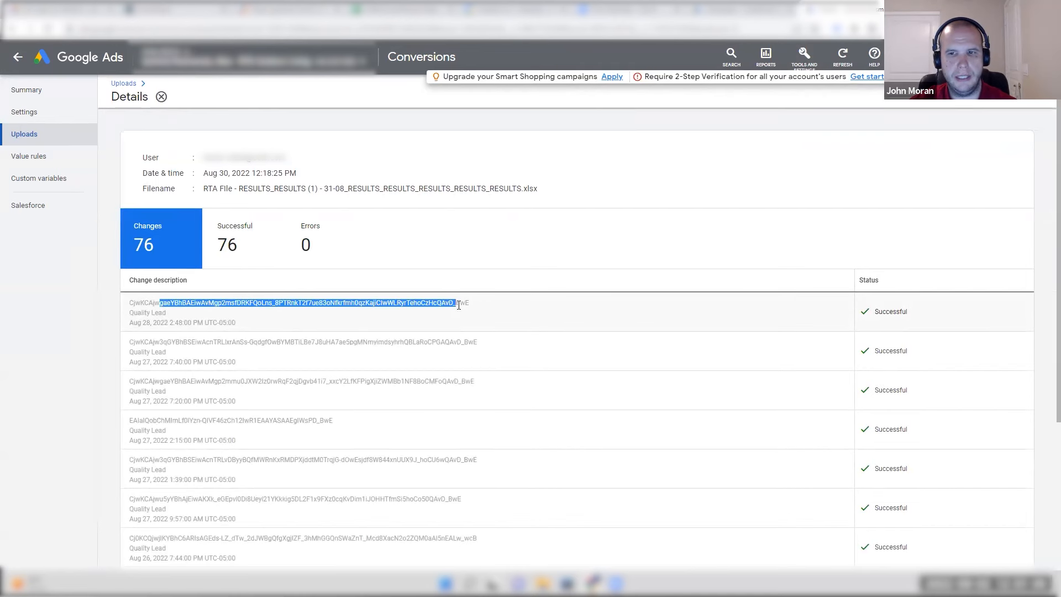
double_click(147, 312)
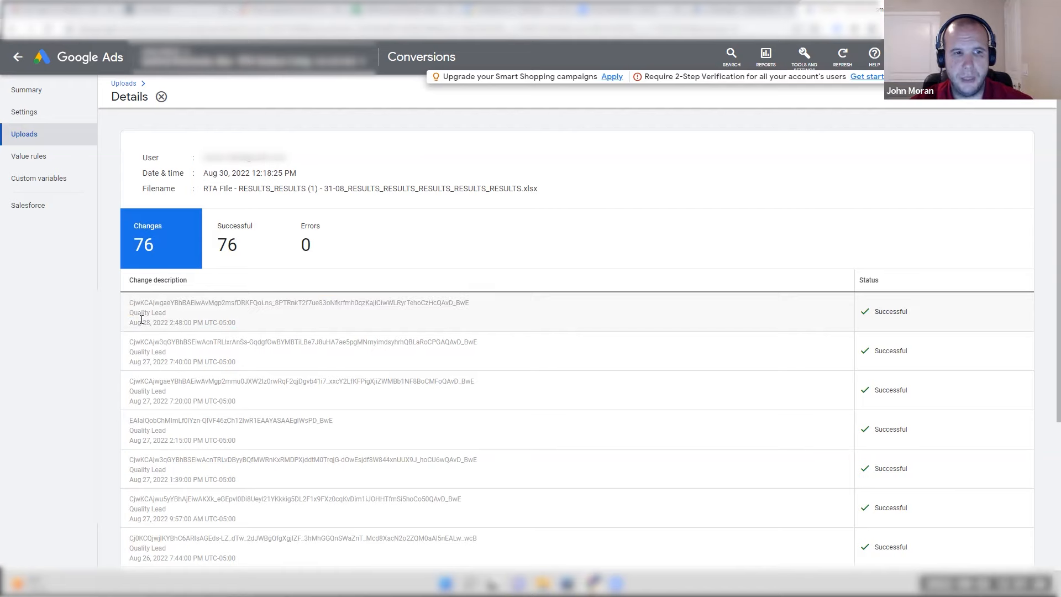
double_click(137, 313)
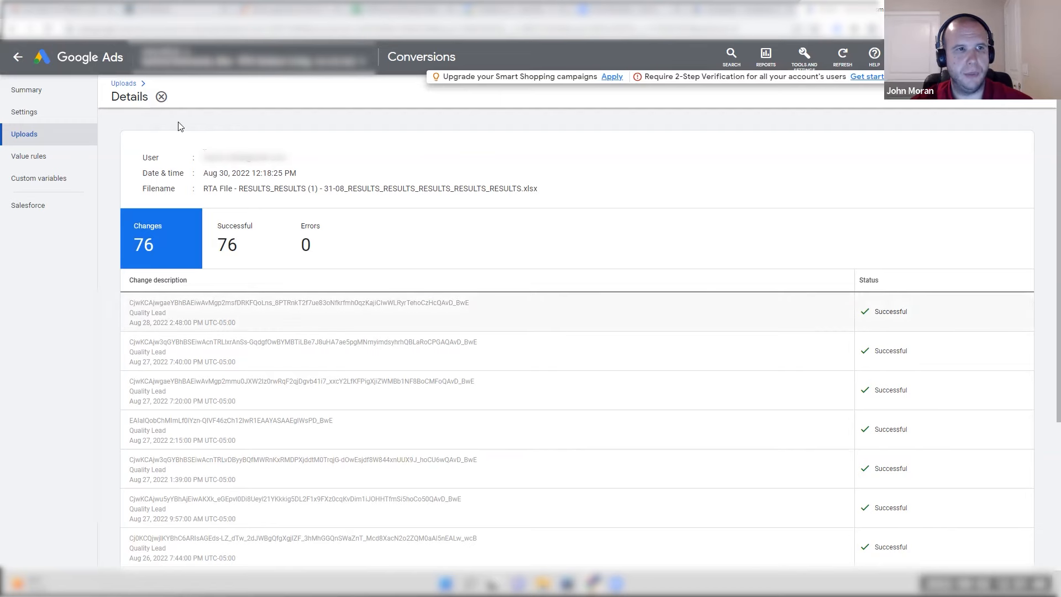
left_click(161, 96)
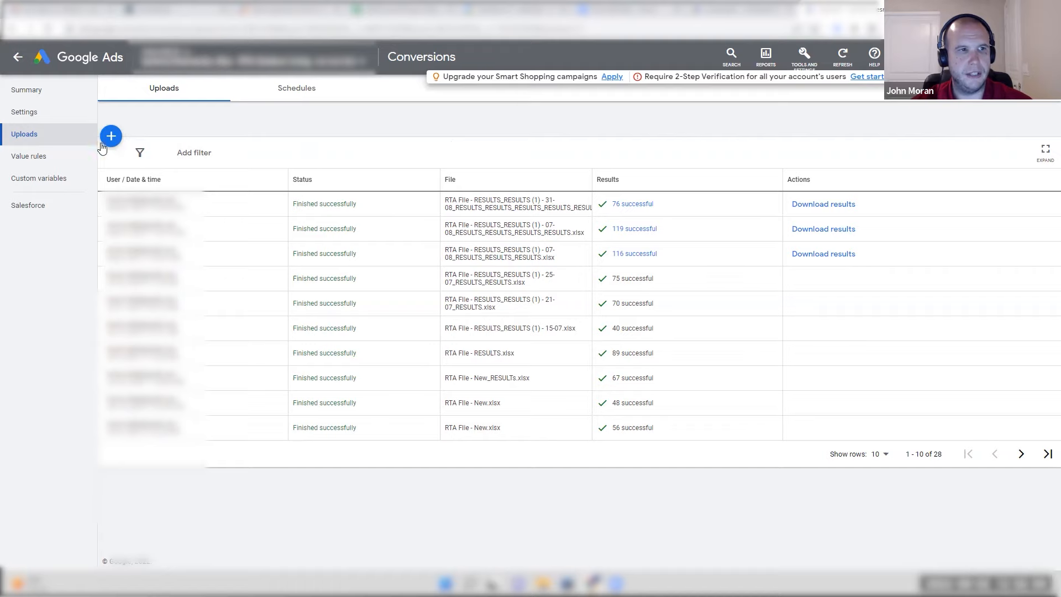
mouse_move(267, 192)
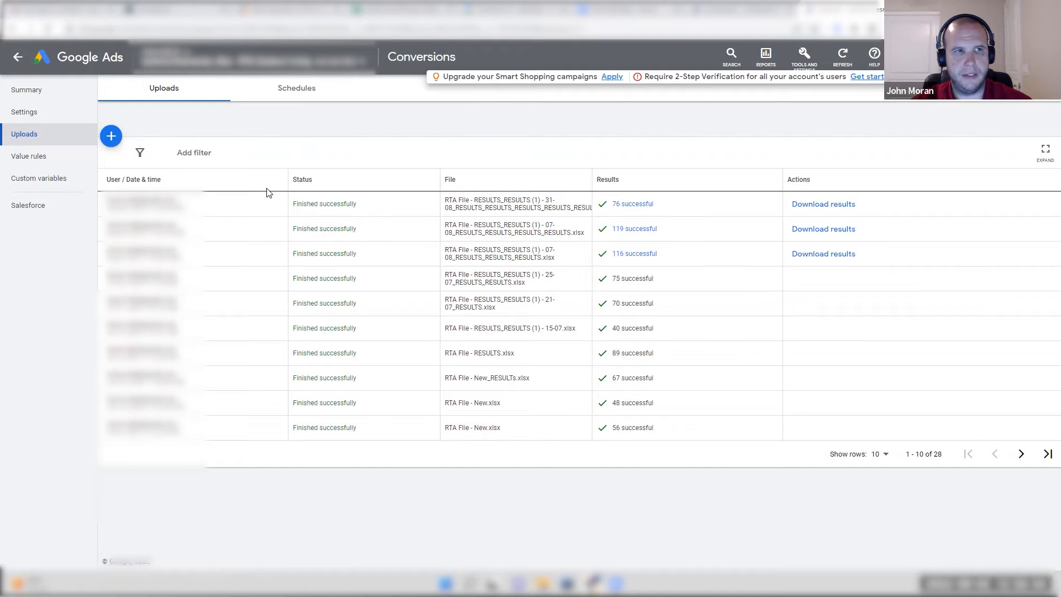
- Start a new conversions upload to get the click-conversion Google Sheets template
left_click(111, 135)
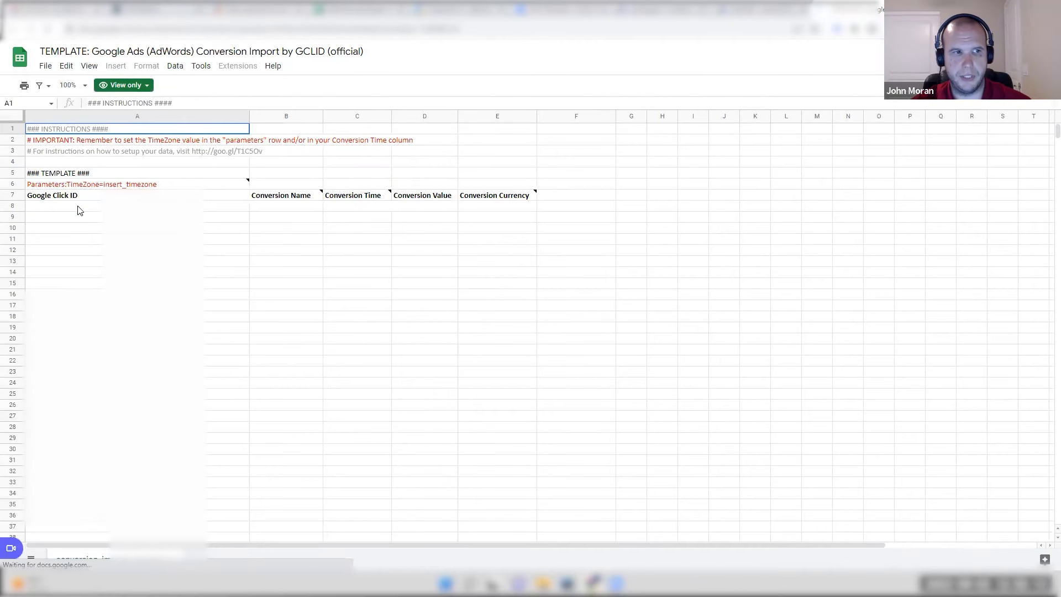
- Inspect cells A8 and B8 under the Google Click ID and Conversion Name headers
left_click(285, 206)
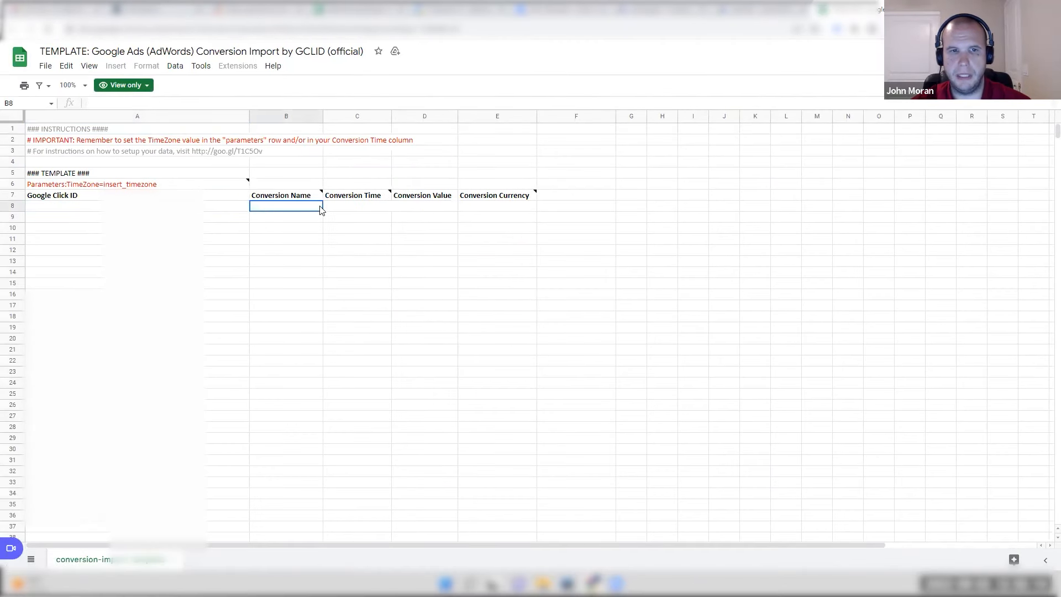
left_click(494, 195)
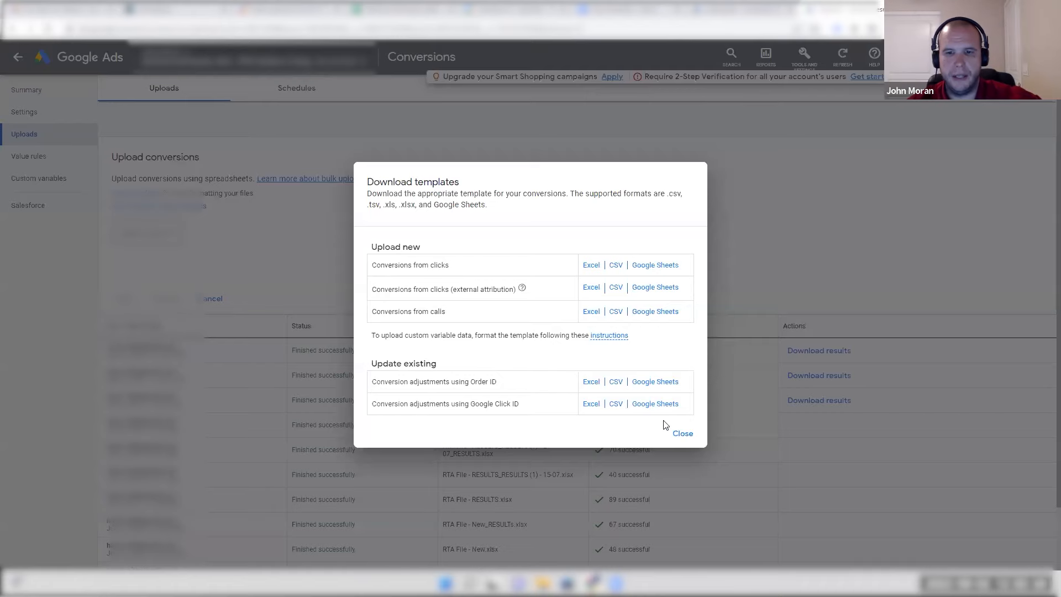
- Close the Download templates dialog to return to the 28-file uploads list
left_click(682, 433)
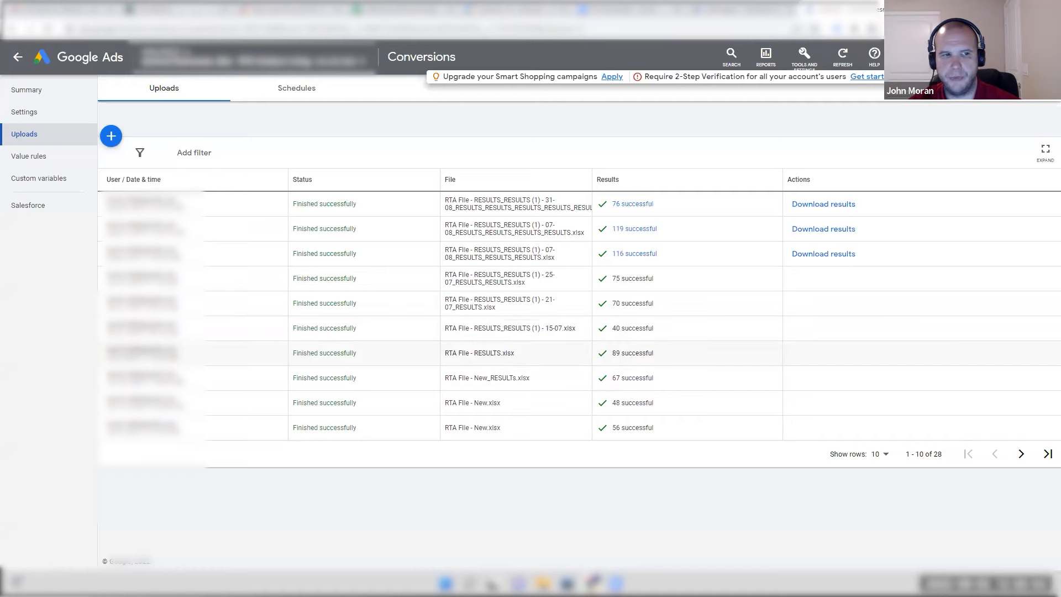
mouse_move(614, 212)
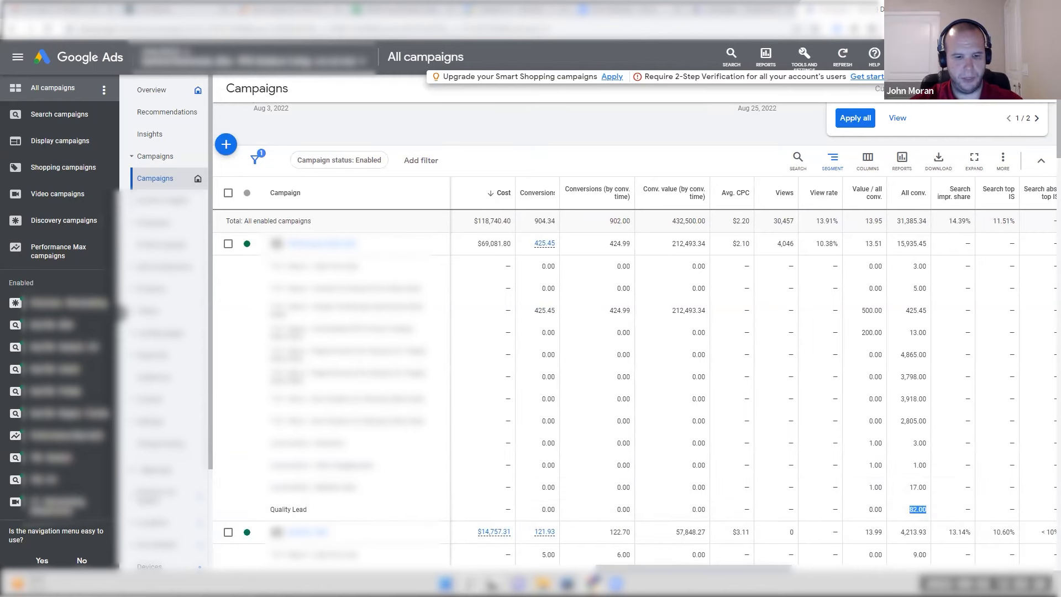
- Launch Calculator via a 'calc' search, then return to the Google Ads campaigns report
type("calc")
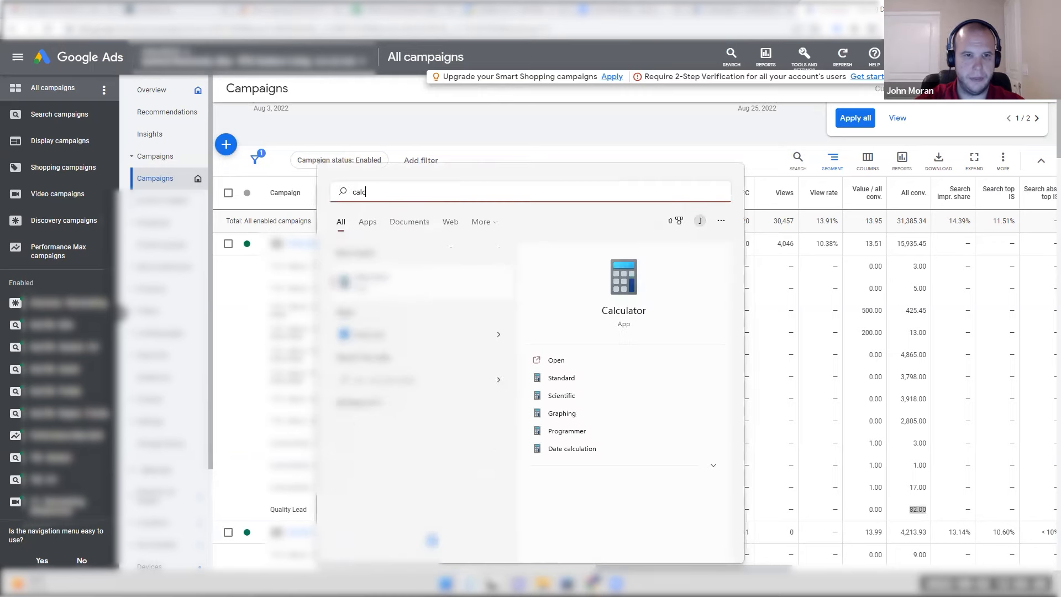
left_click(555, 359)
type("82")
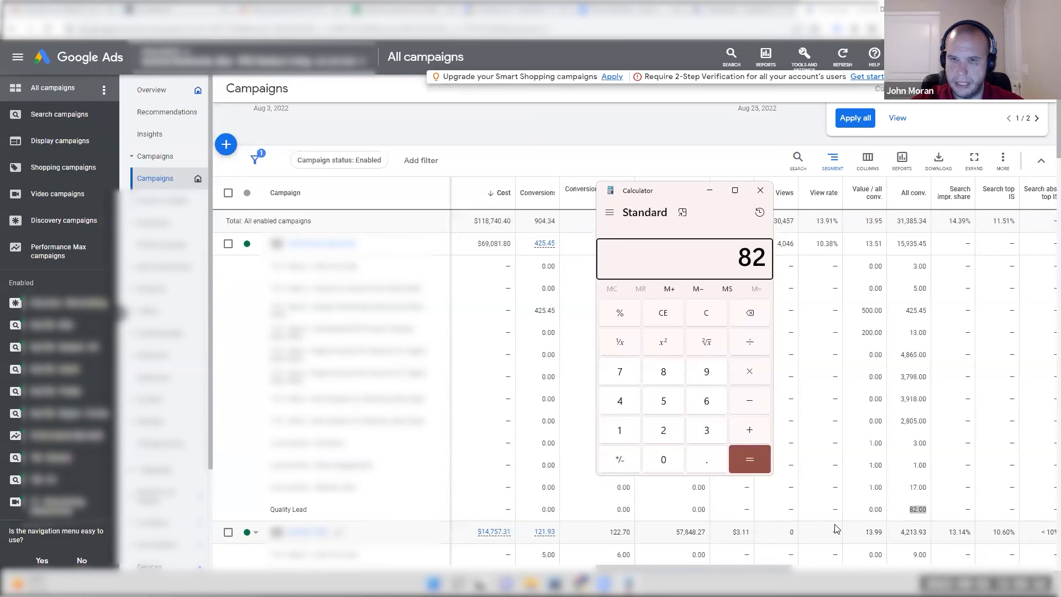
left_click(749, 458)
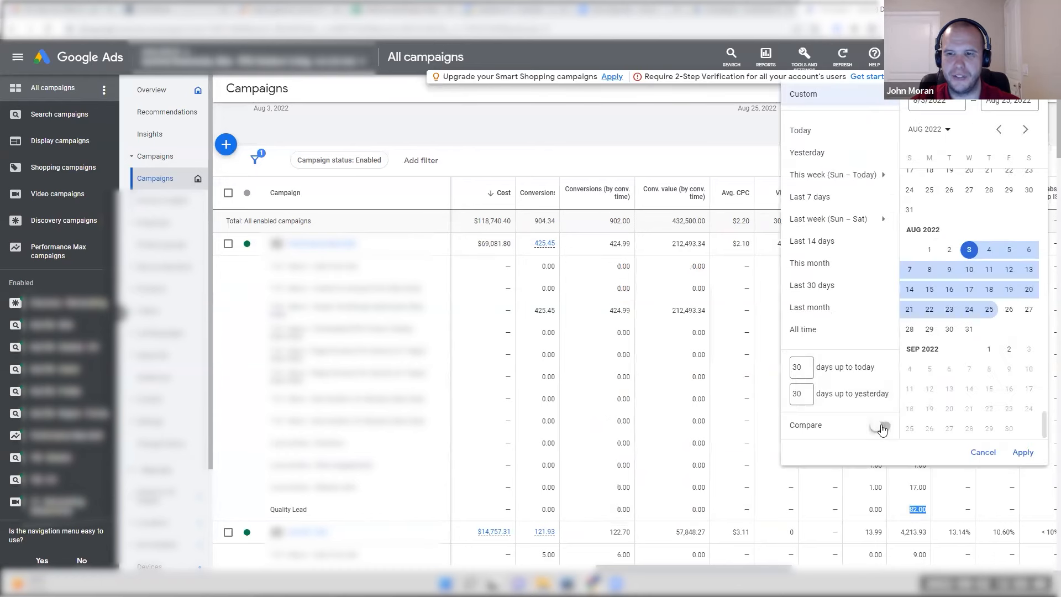
- Compare Aug 3–25, 2022 against the previous year and mark the 2021 total of 151 conversions
left_click(880, 424)
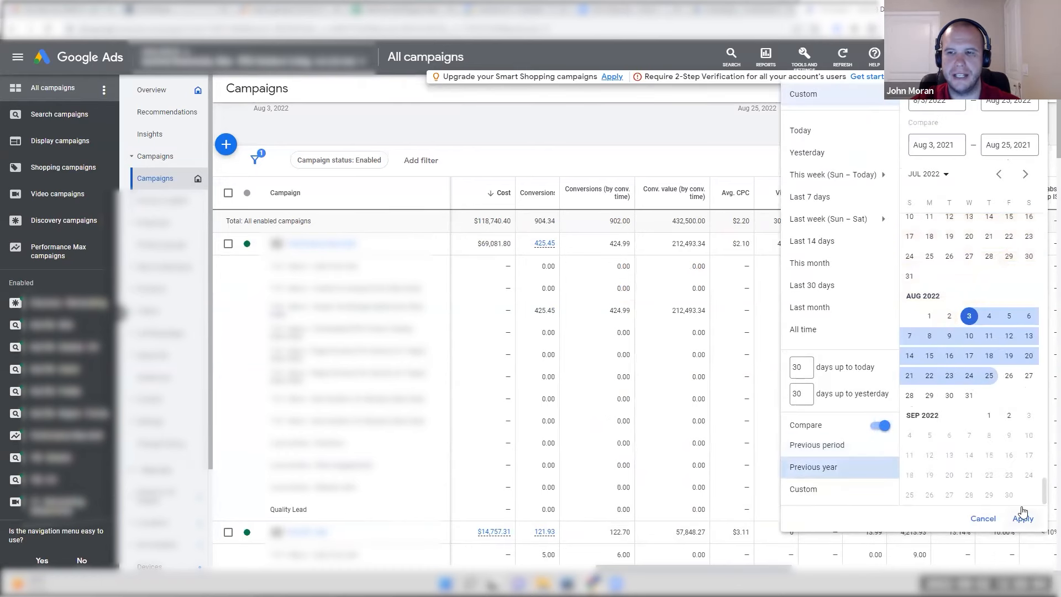
left_click(1023, 518)
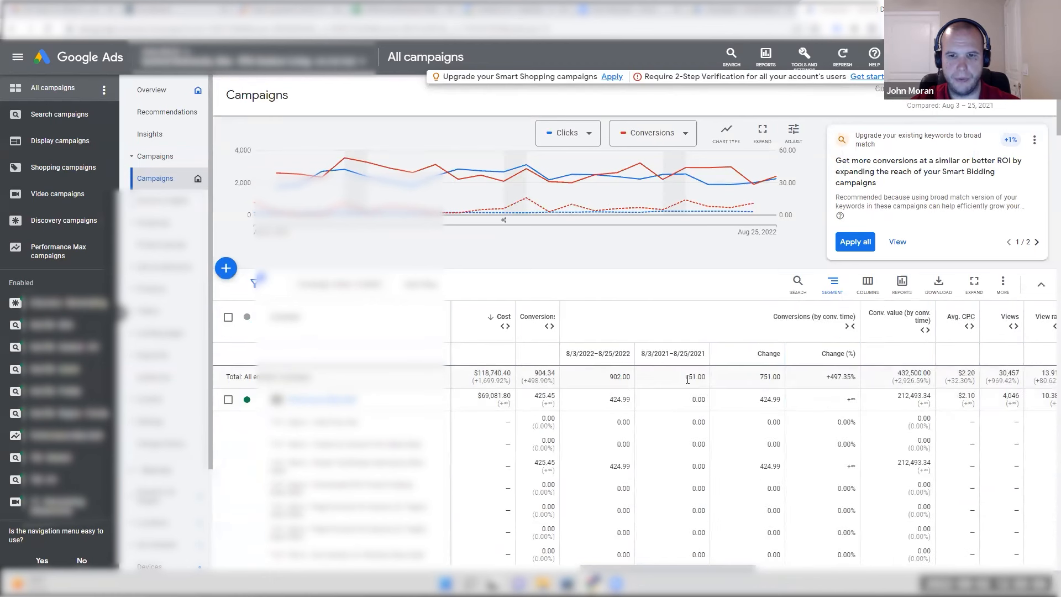
double_click(619, 376)
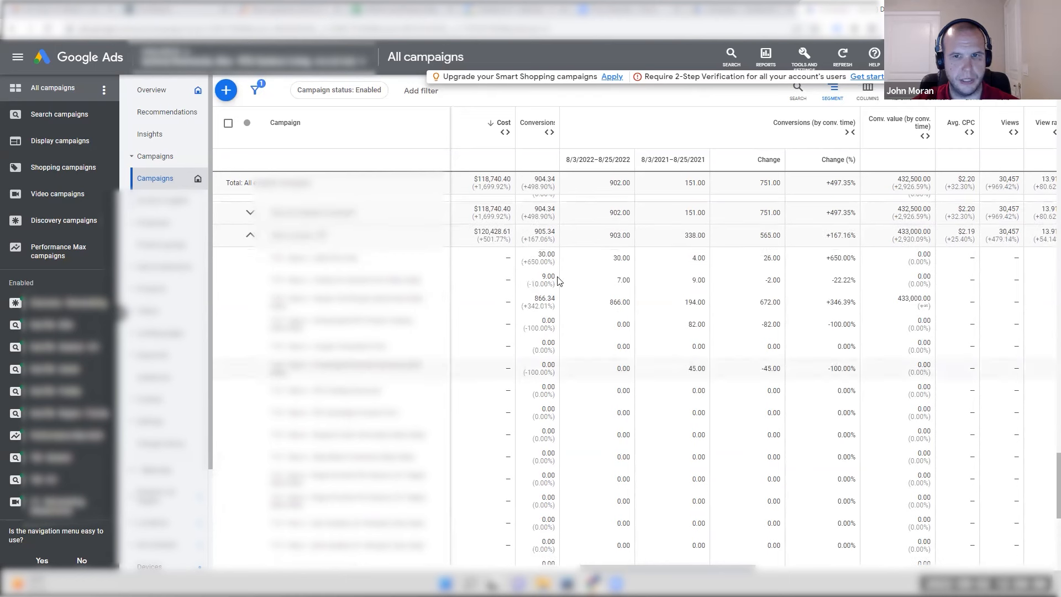
double_click(618, 235)
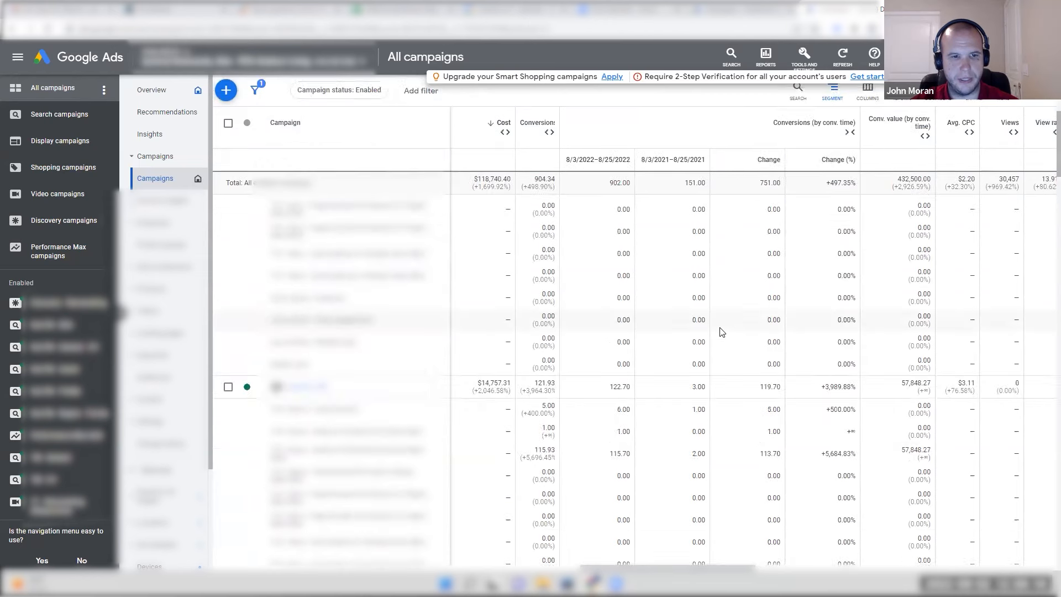
mouse_move(737, 334)
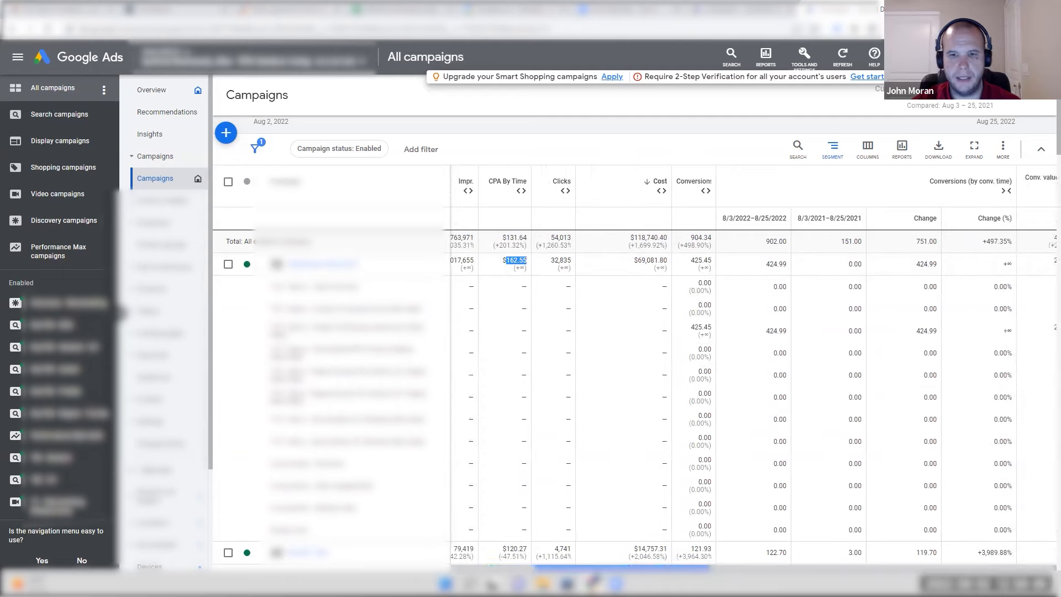
scroll("right", 3)
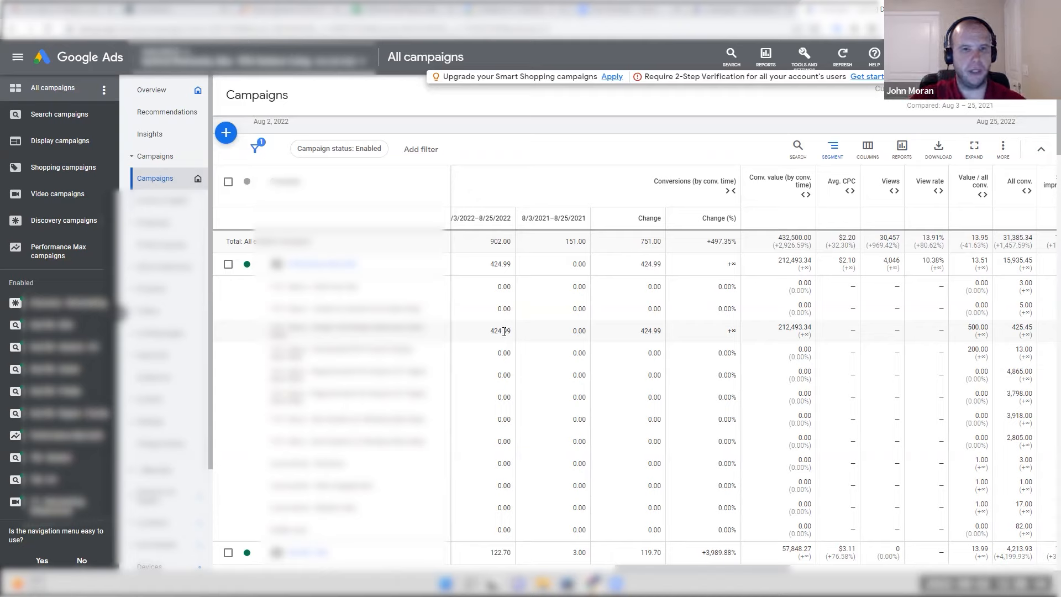
mouse_move(533, 352)
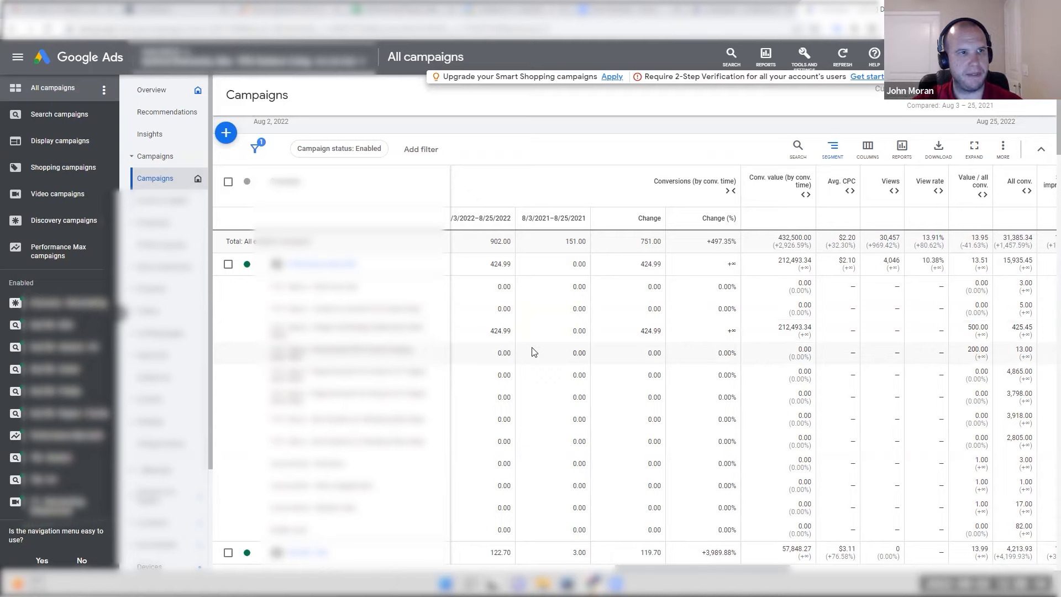
mouse_move(538, 345)
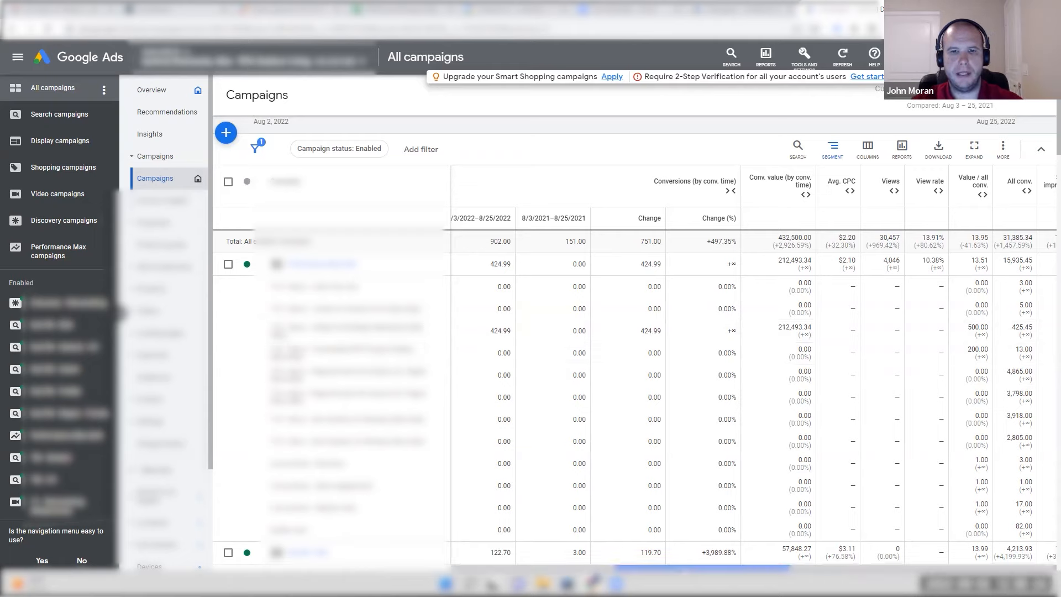
scroll("right", 3)
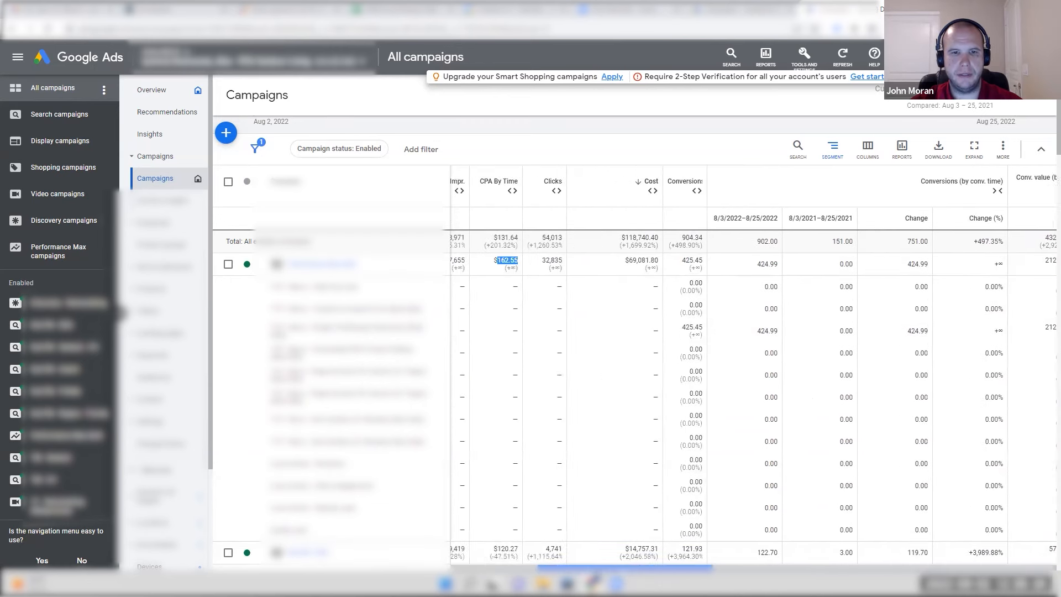
scroll("down", 3)
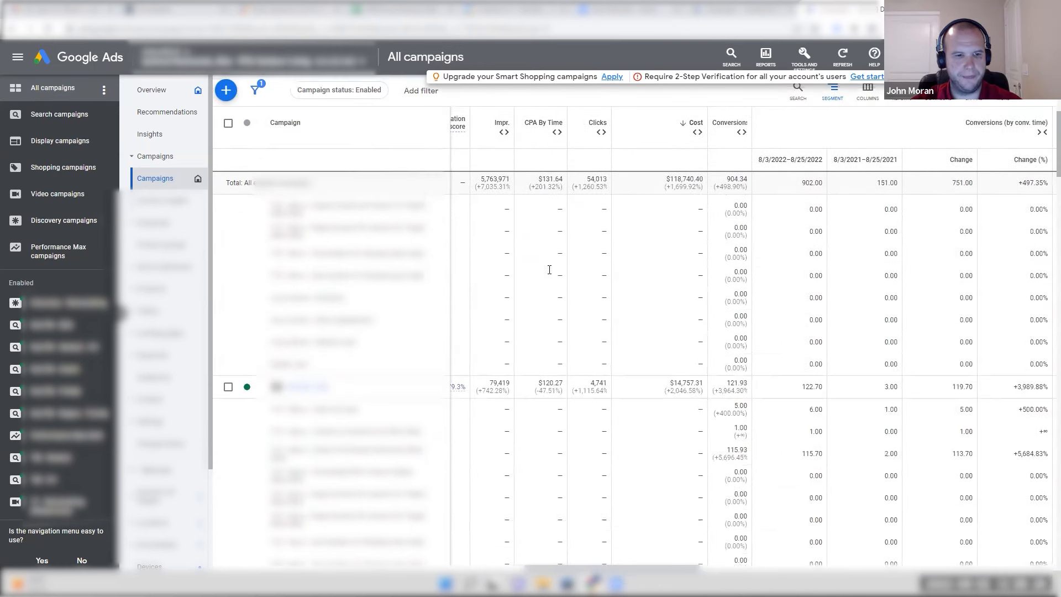
scroll("down", 3)
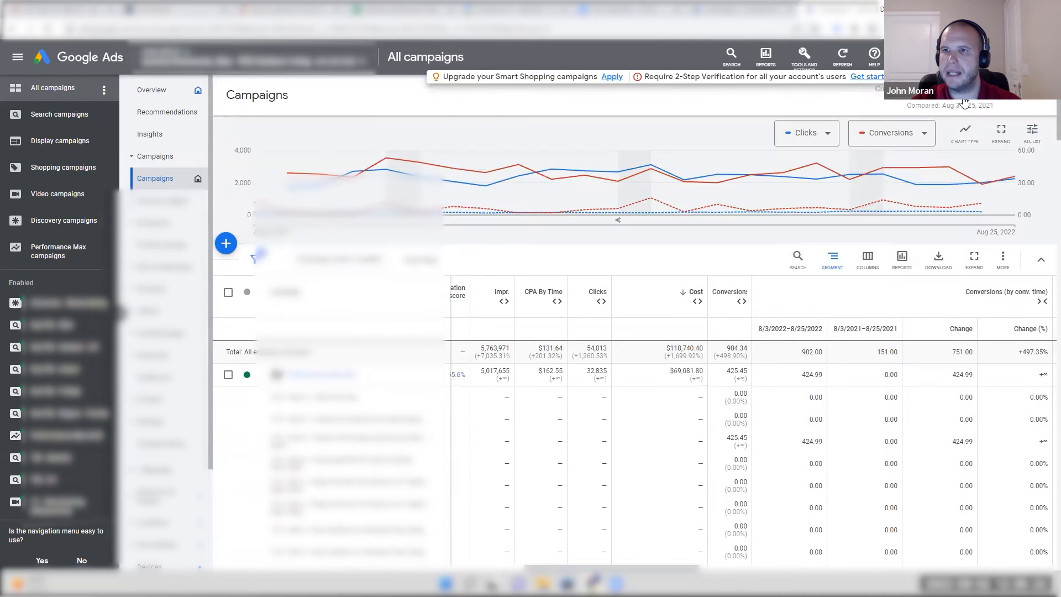
- Set the date range to Jun 1–Aug 25, 2022 versus previous year (3,548.74 vs 708 conversions)
left_click(967, 105)
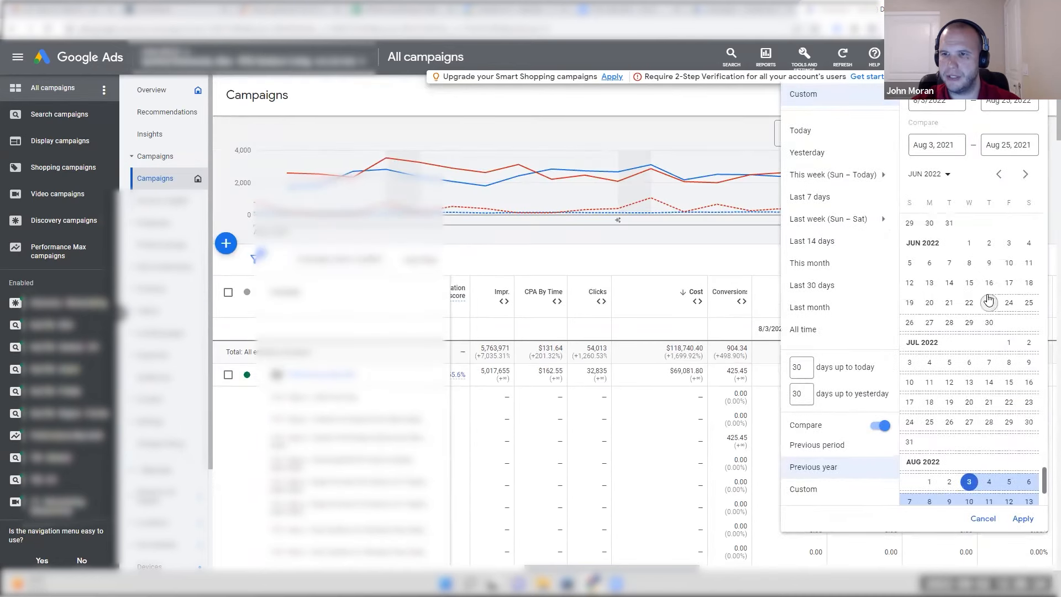
left_click(1022, 519)
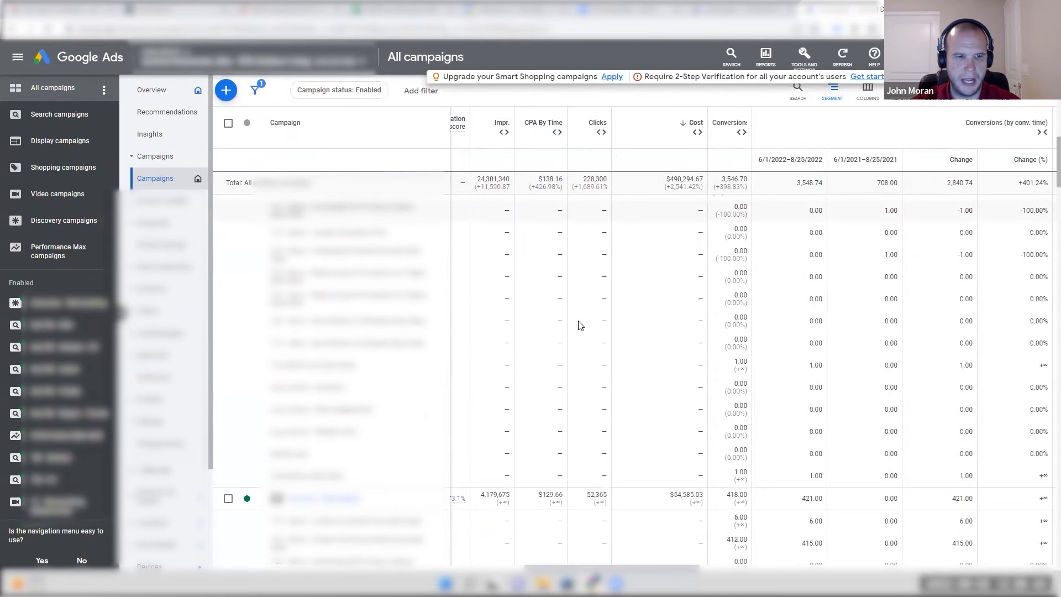
scroll("down", 3)
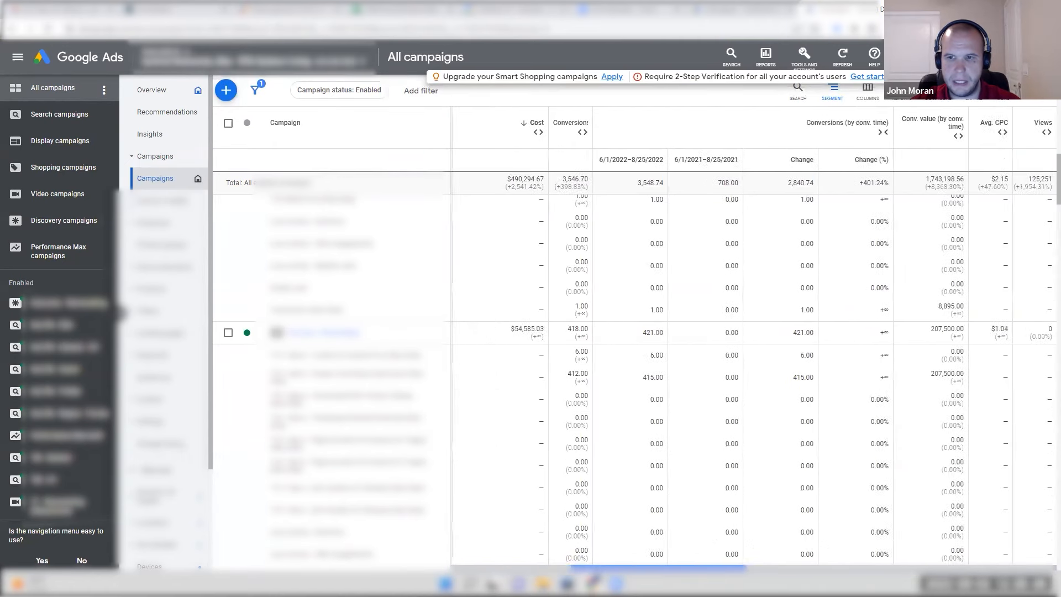
scroll("right", 3)
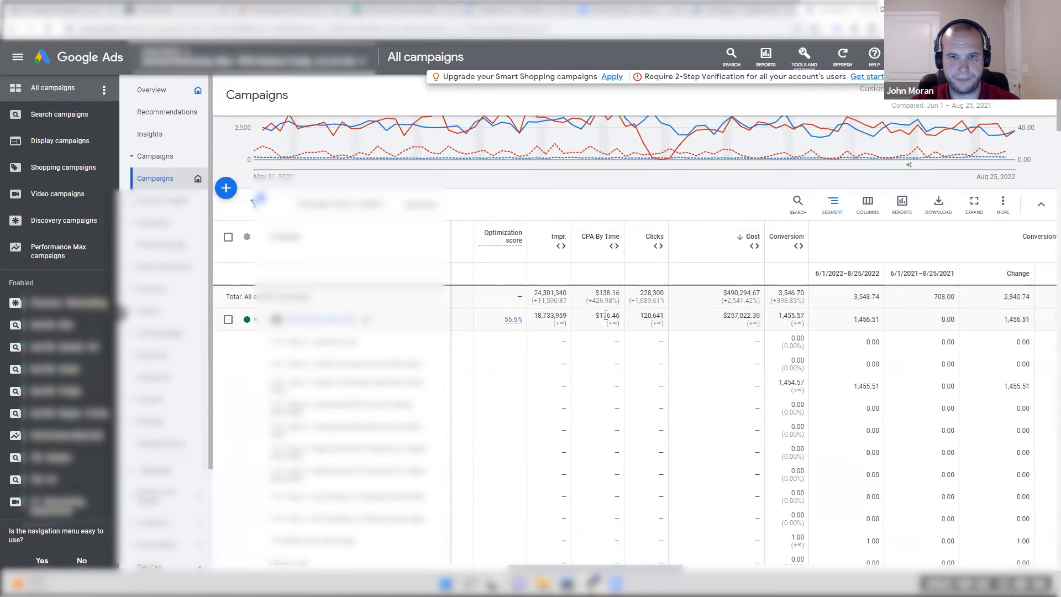
scroll("down", 3)
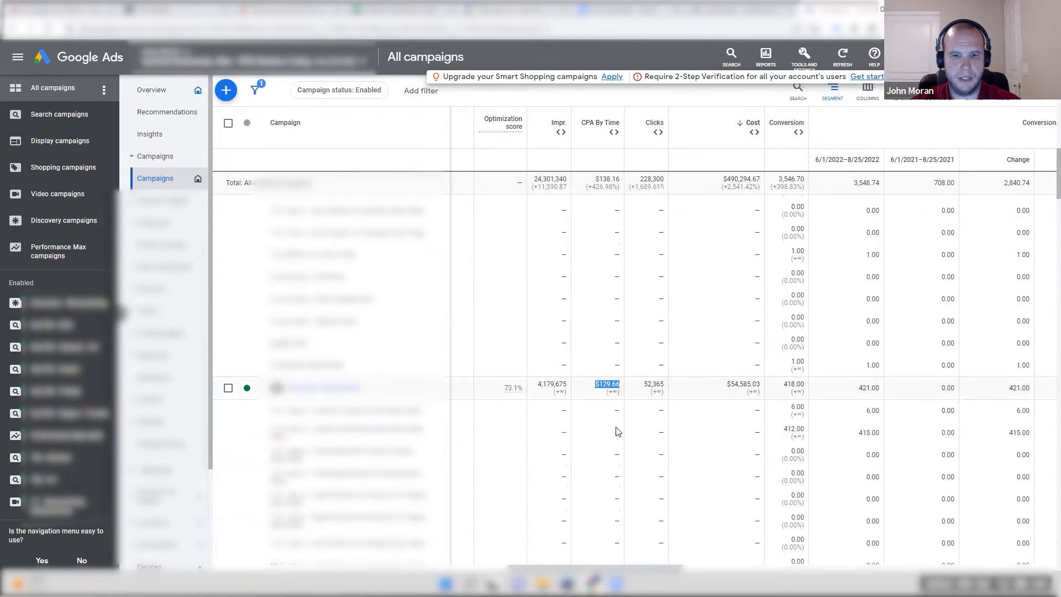
scroll("right", 3)
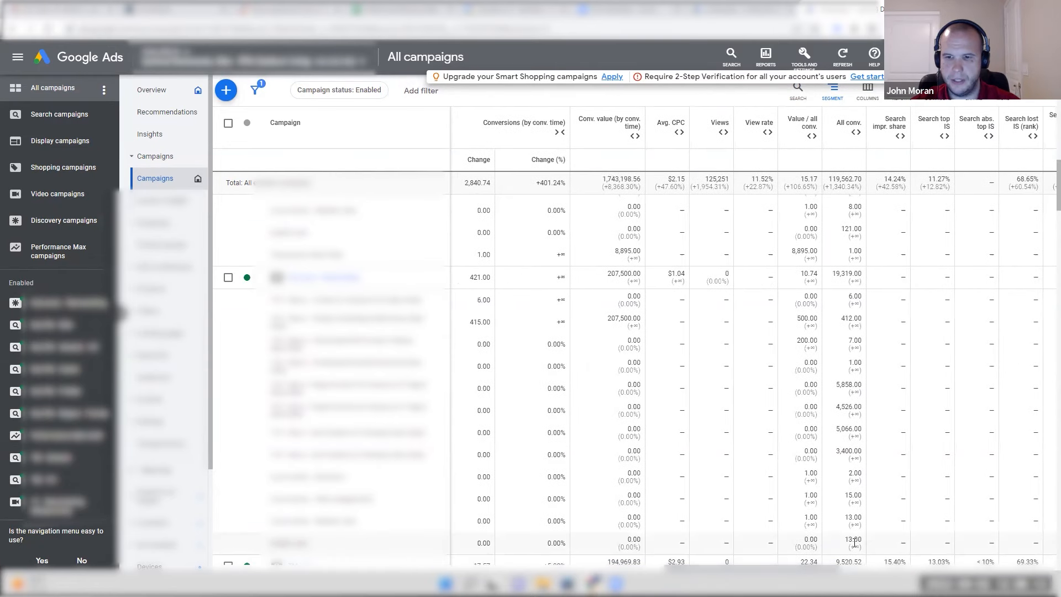
double_click(851, 539)
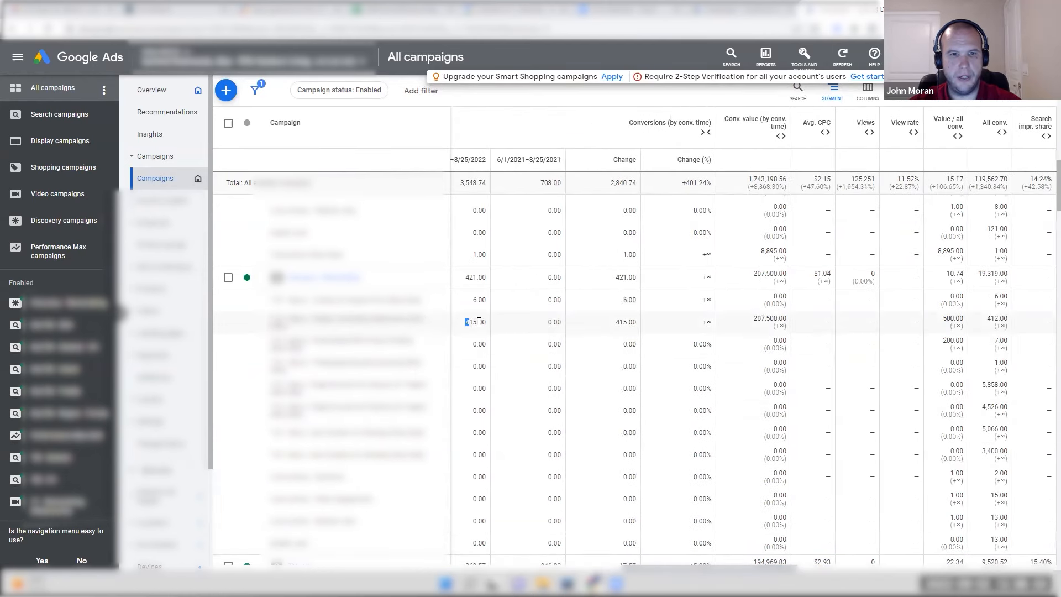
double_click(474, 321)
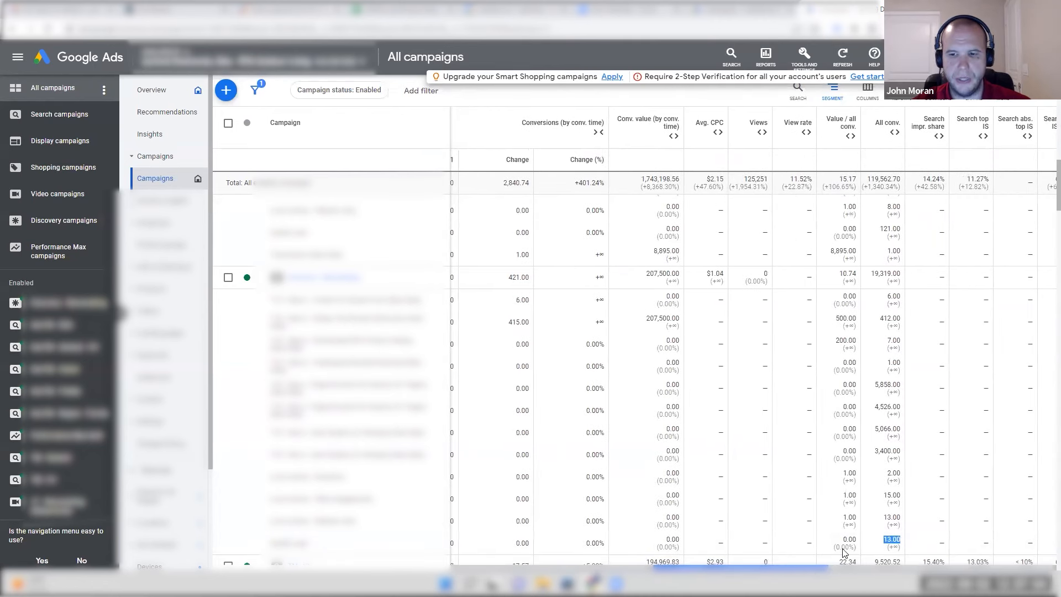
scroll("down", 3)
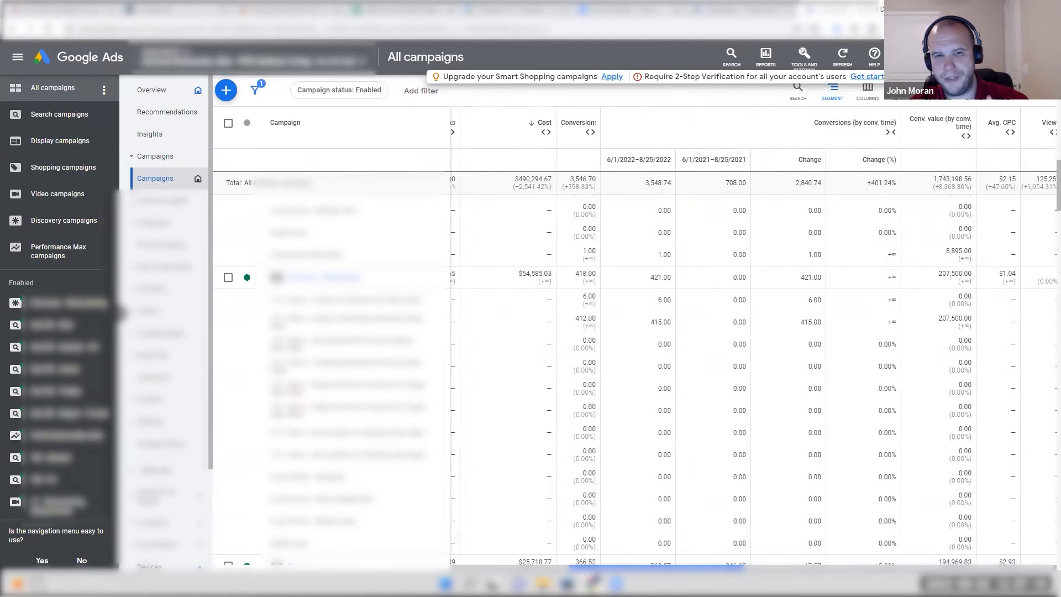
double_click(659, 322)
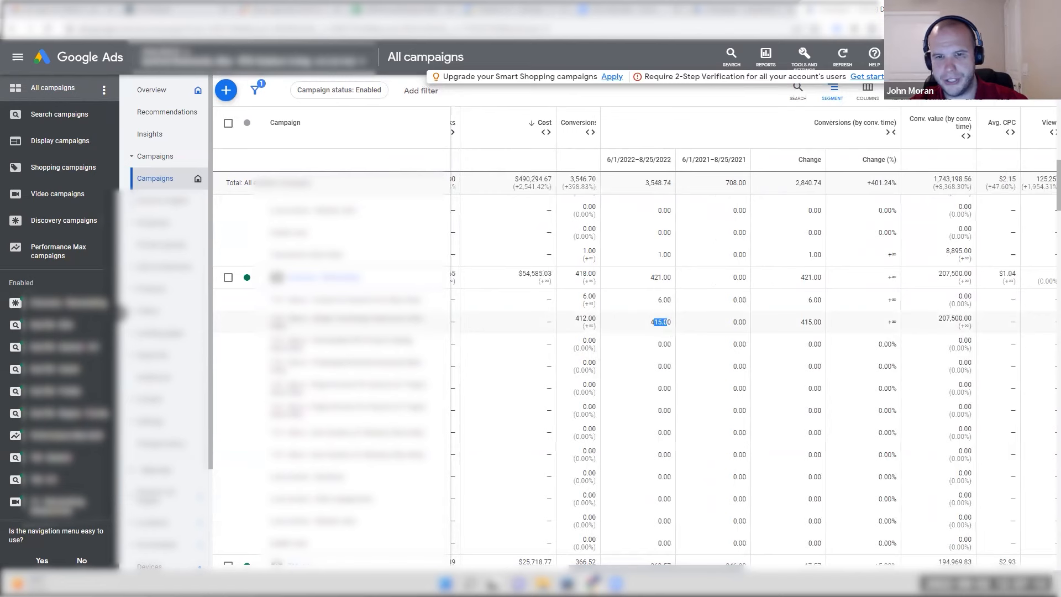
scroll("right", 3)
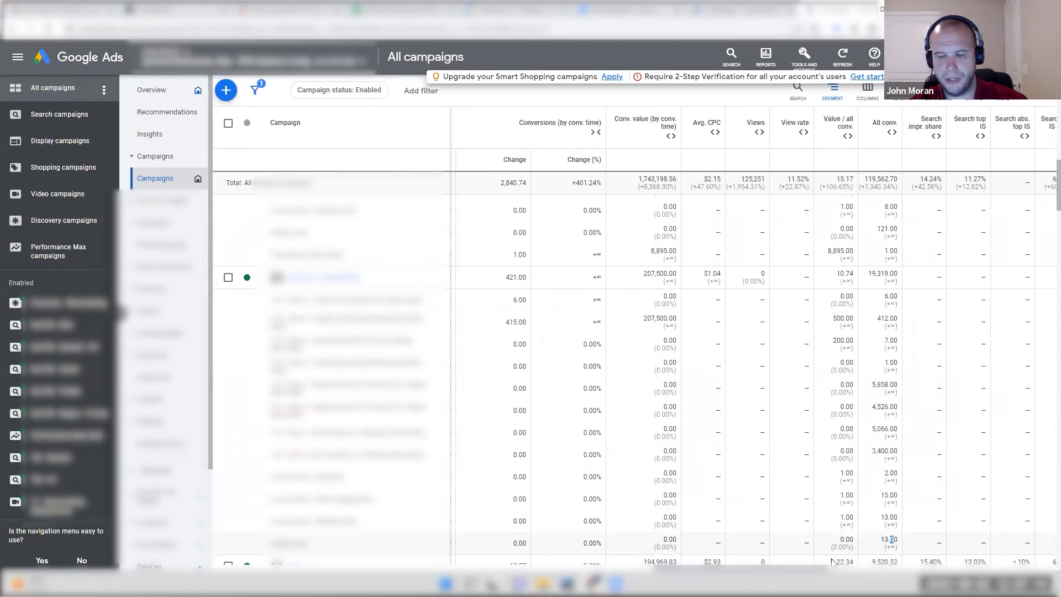